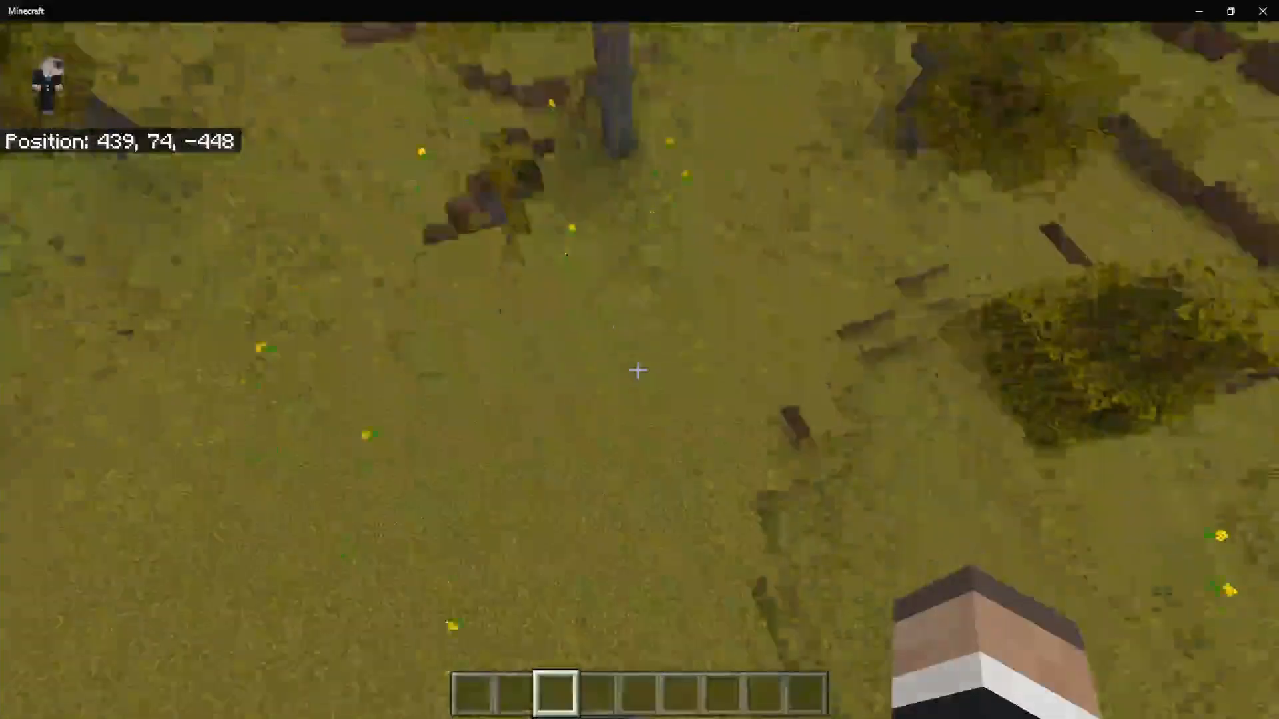
mouse_move(639, 371)
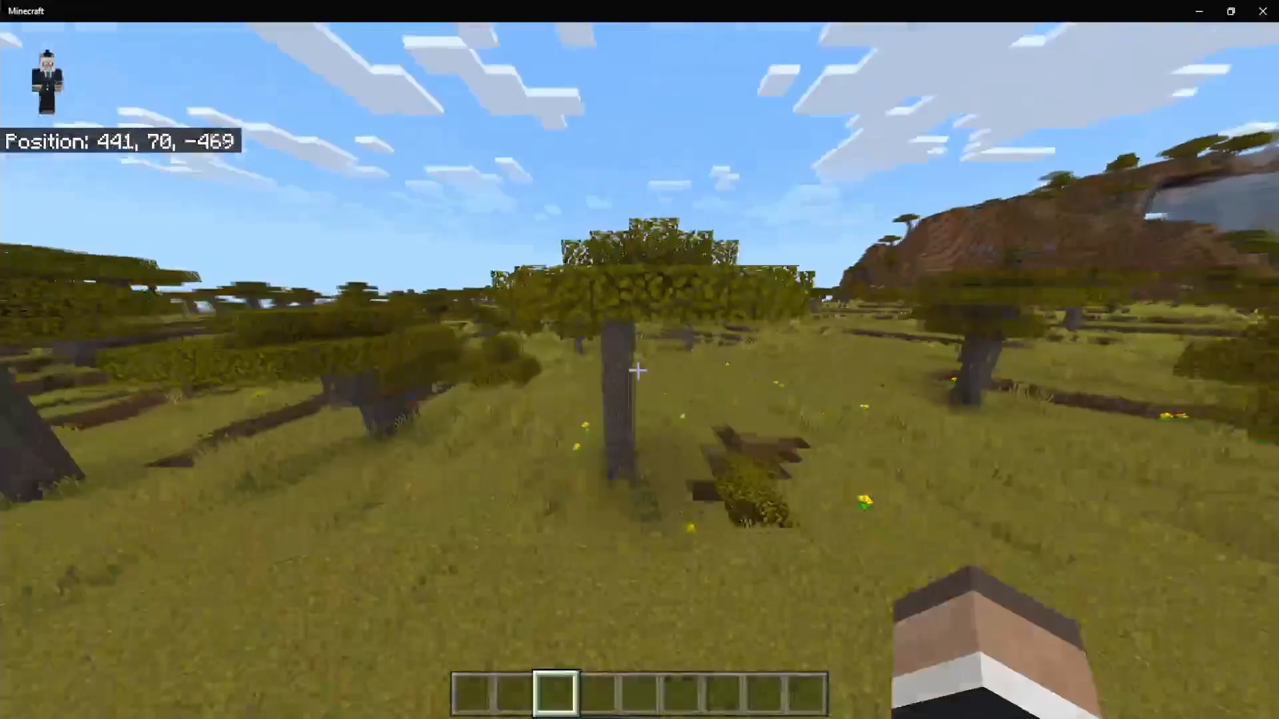
- Walk toward the savanna acacia tree and bring up the command list
key("w")
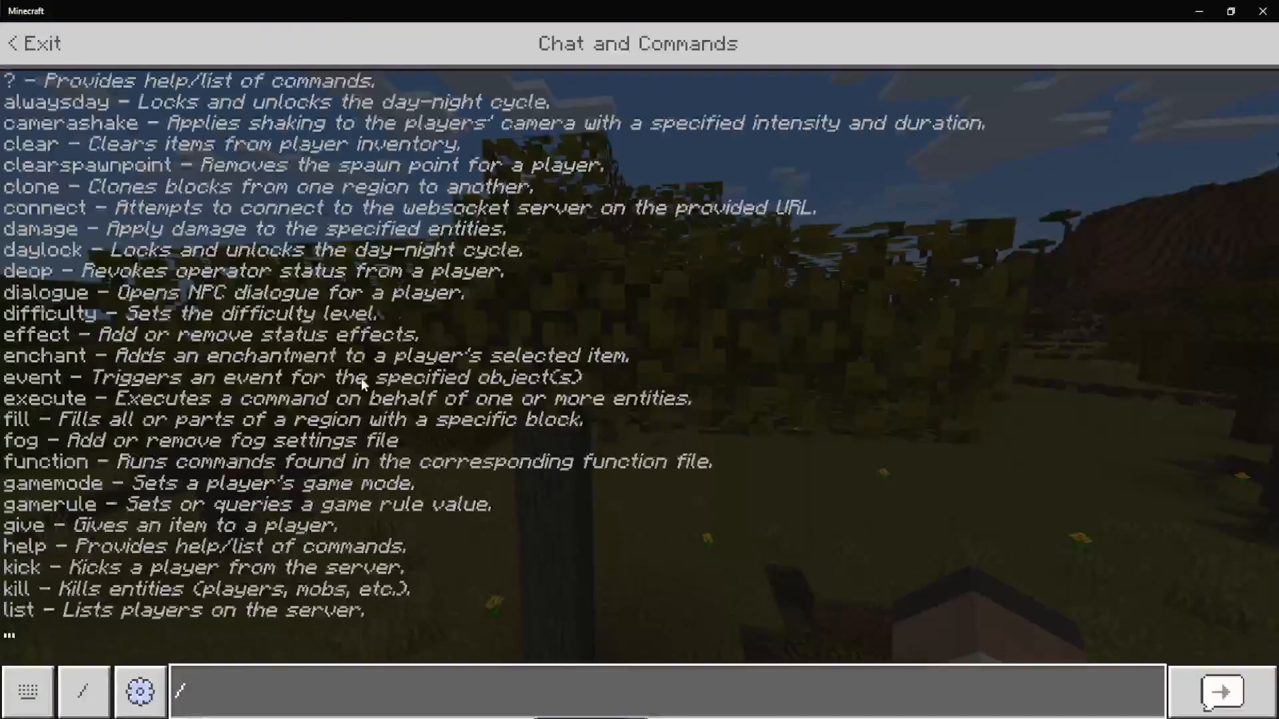
- Enter a /fill ~ fragment and teleport coordinates 67.93 -488.00 in chat
type("/fill")
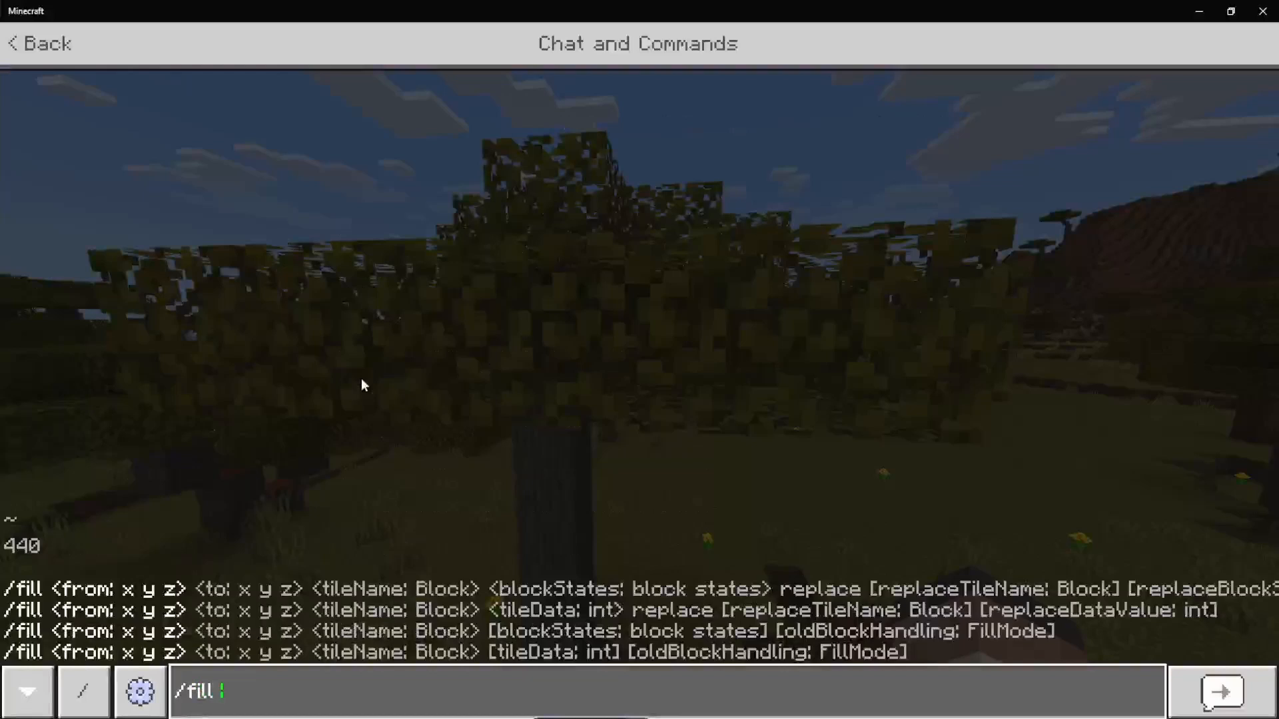
type("~")
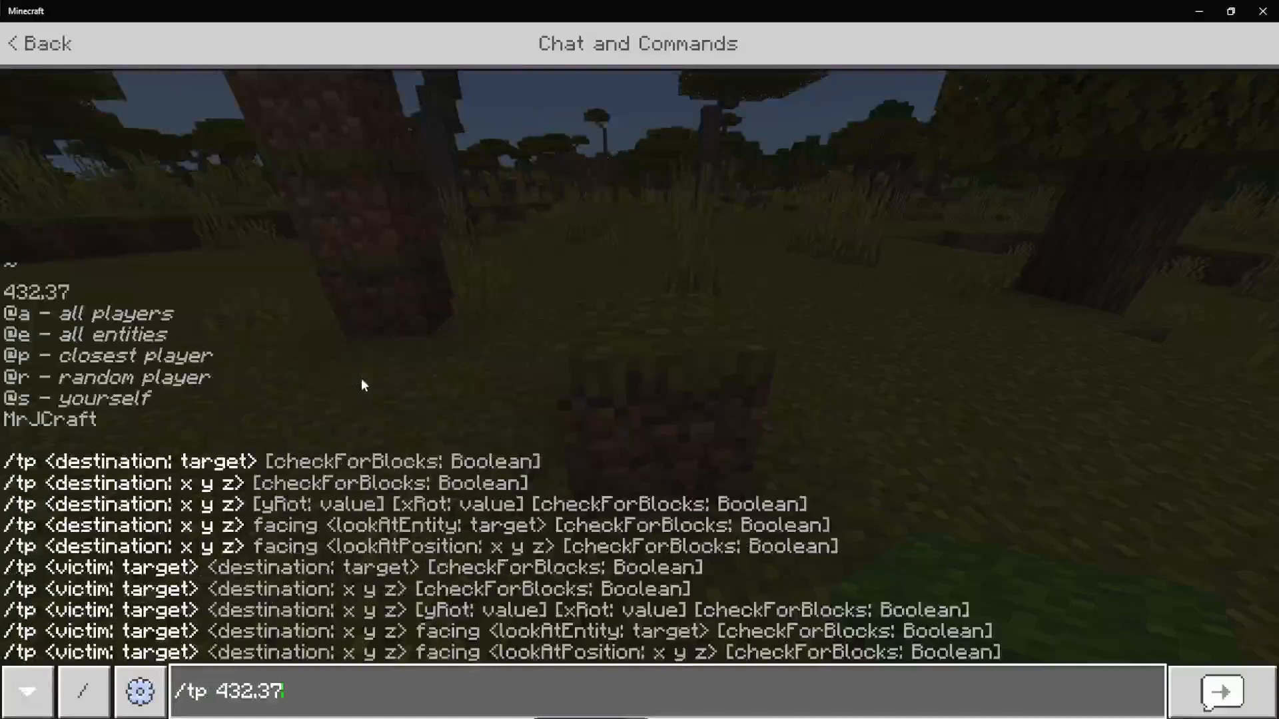
type("67.93 -488.00")
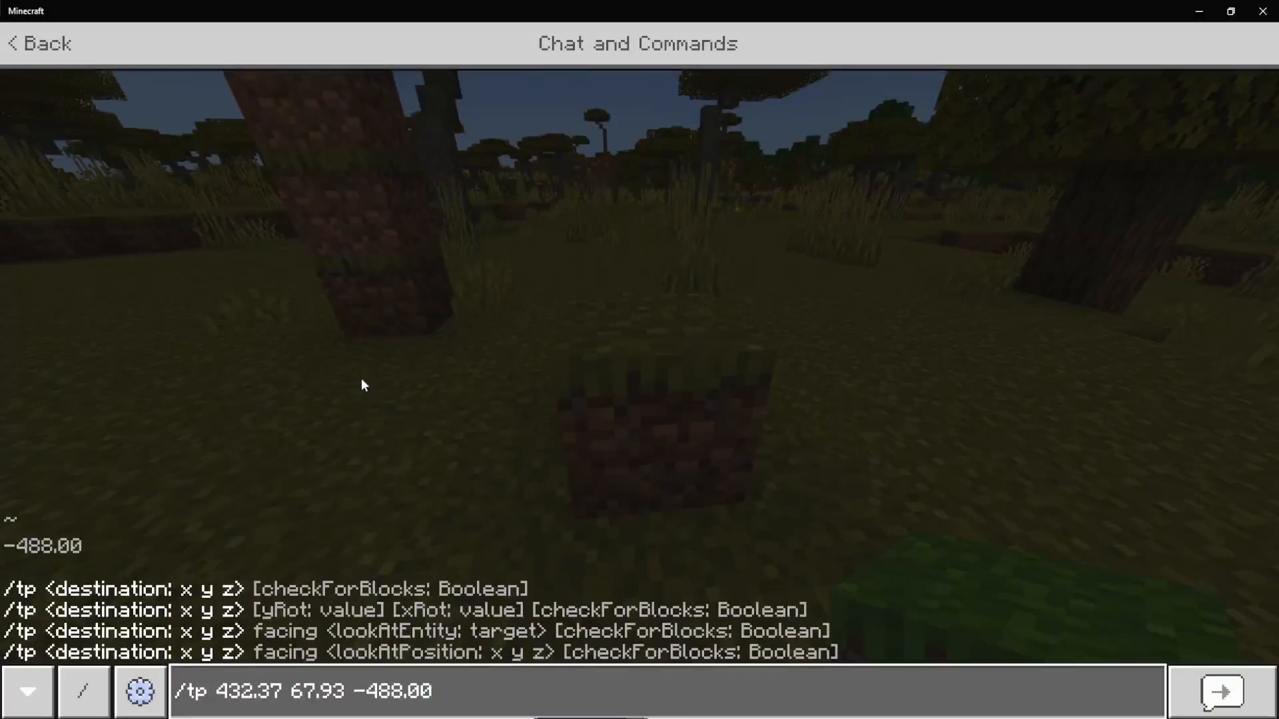
mouse_move(141, 553)
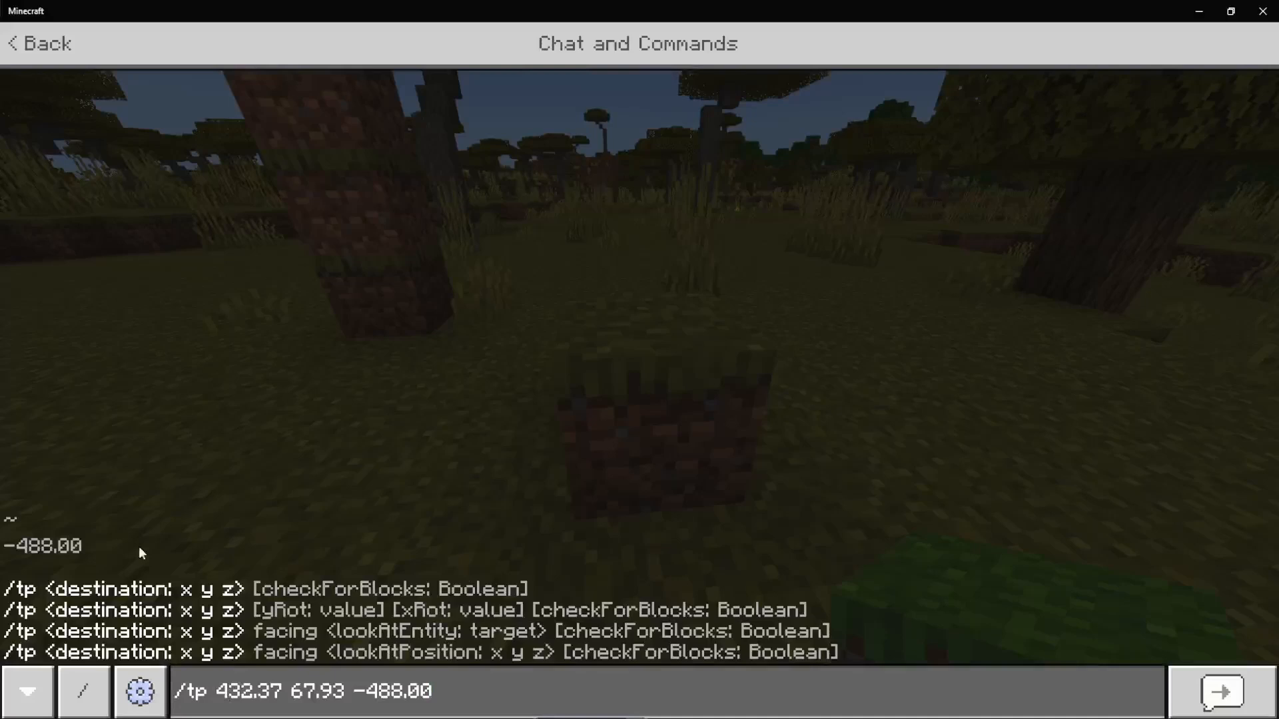
mouse_move(449, 551)
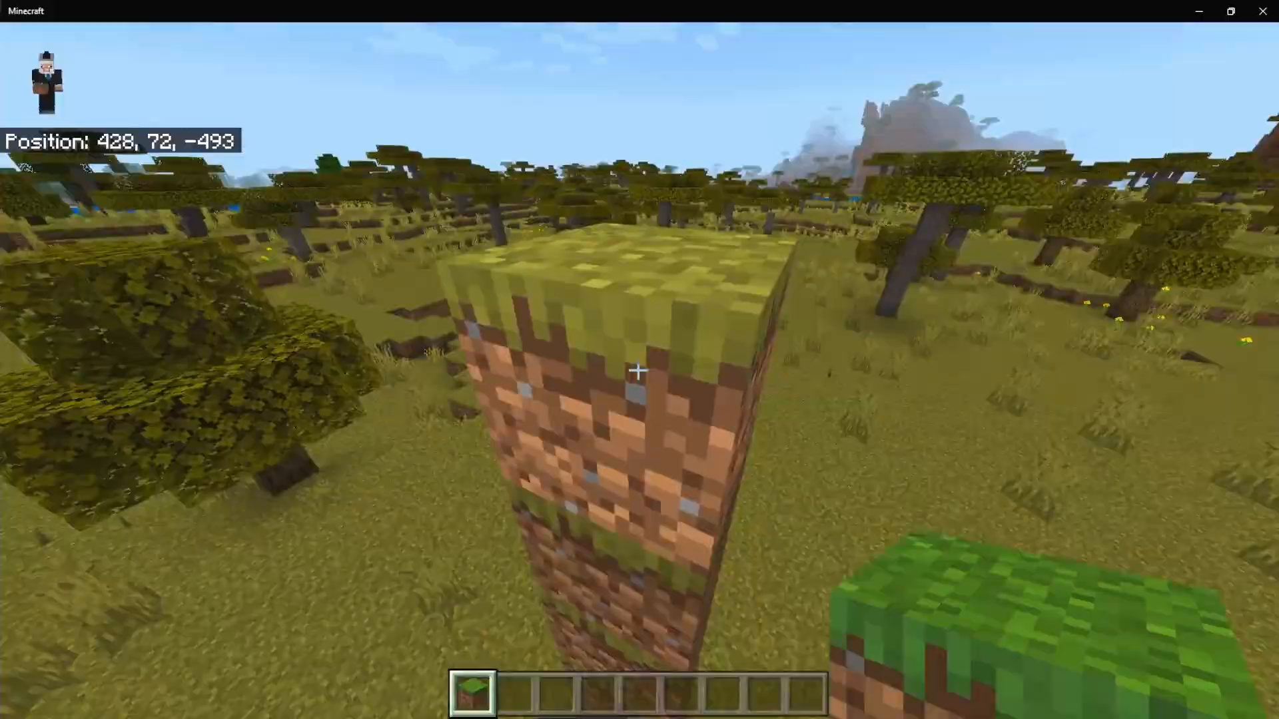
- Retype the /tp 432.37 67.93 -488.00 teleport command, then discard the unfinished version
key("t")
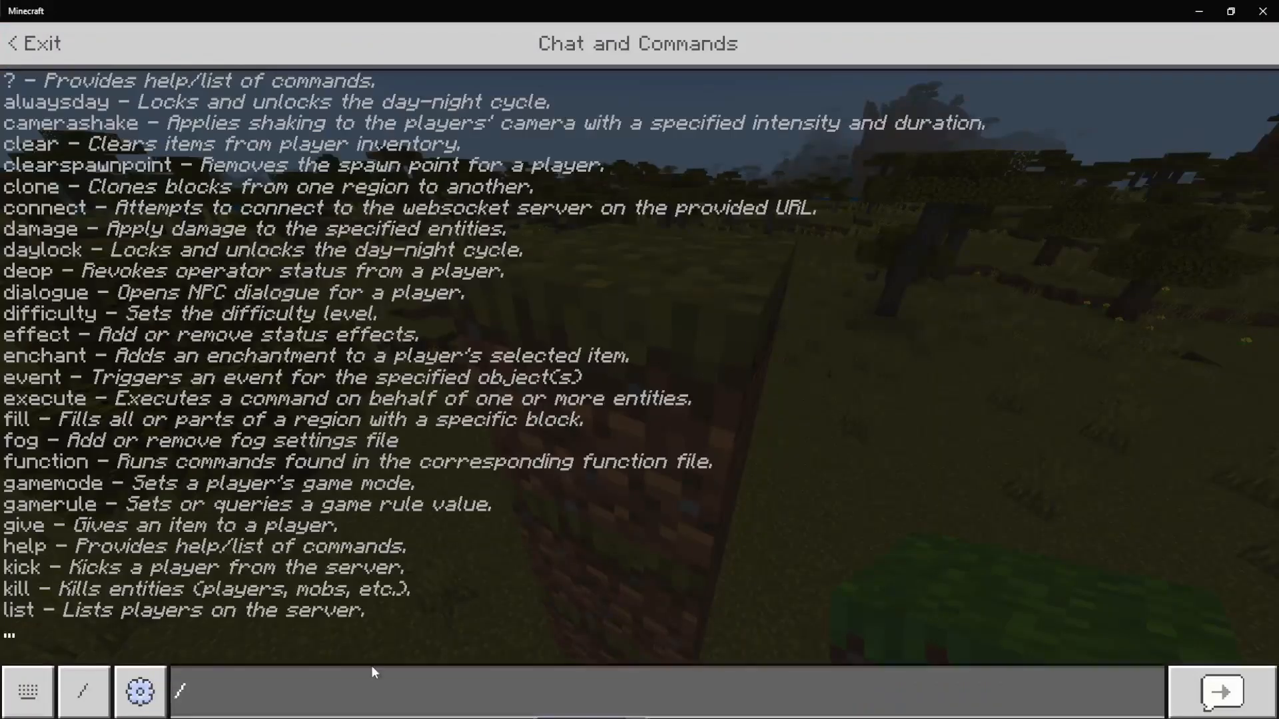
type("/tp 432.37 67.93 -488.00")
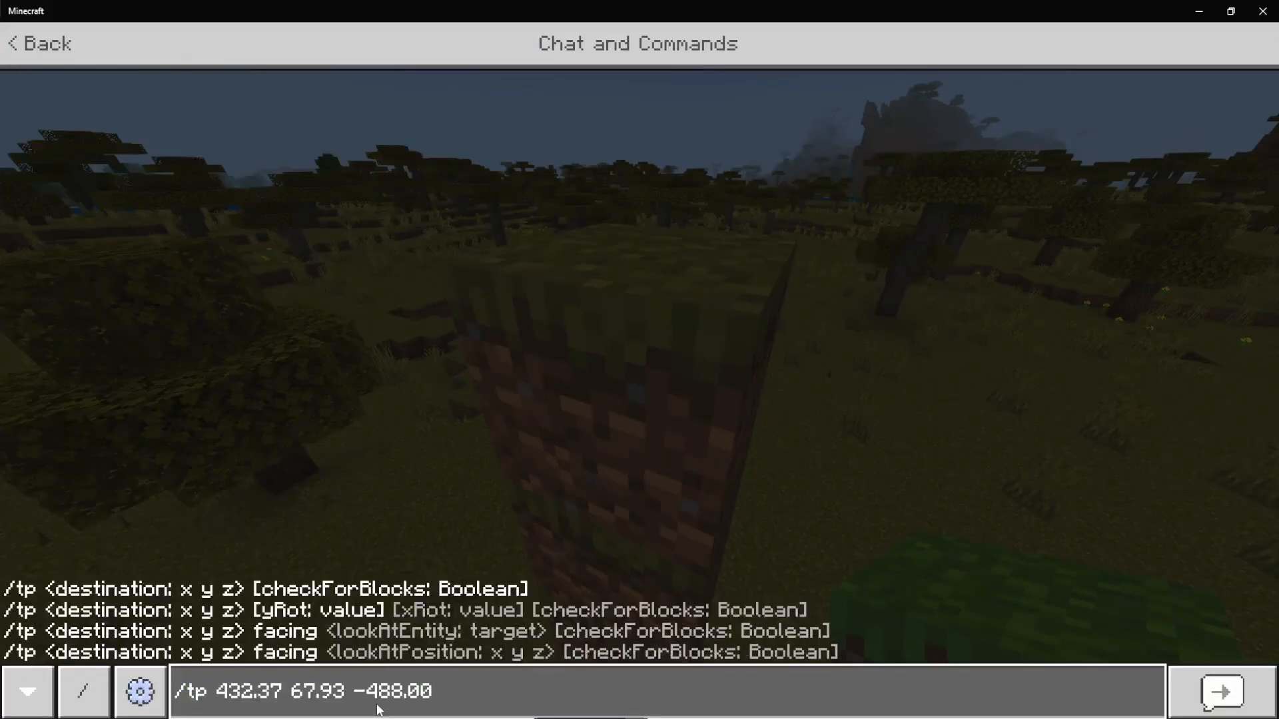
type("facin")
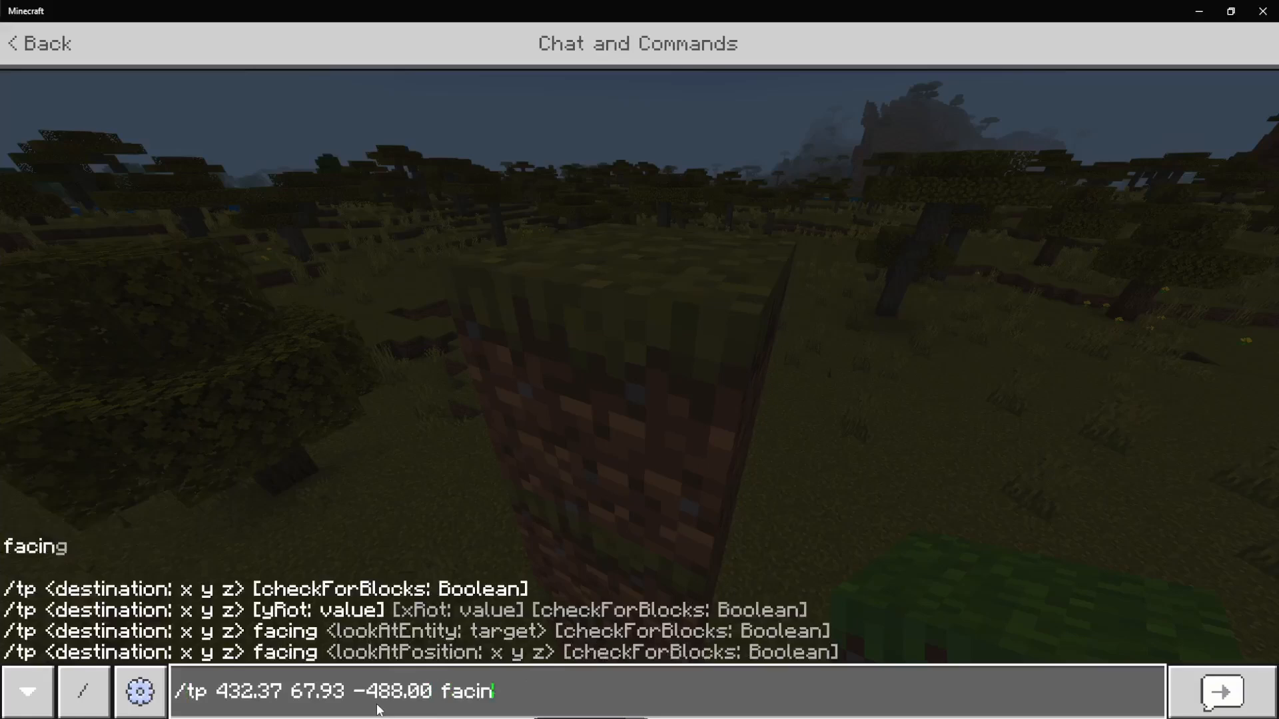
key("Backspace")
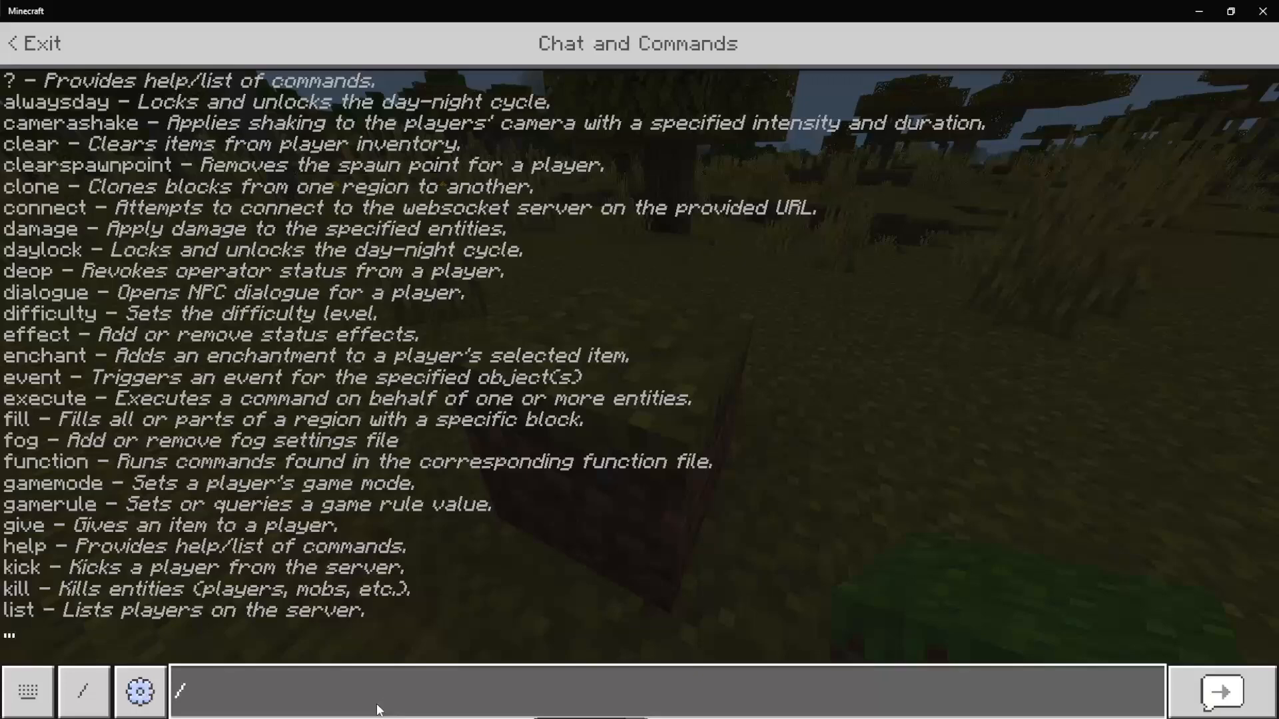
- Fill stone from 432 67 -489 to 429 73 -492, filling 112 blocks
type("fill 432 67 ~1")
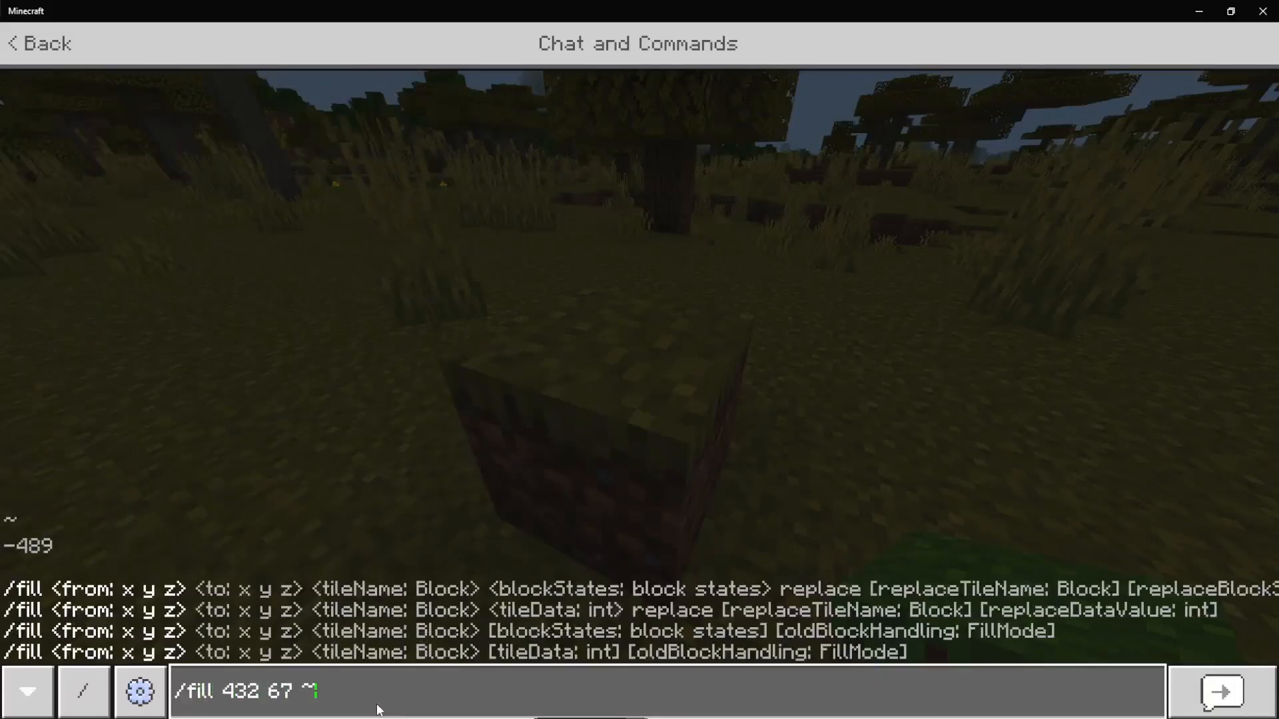
type("-489")
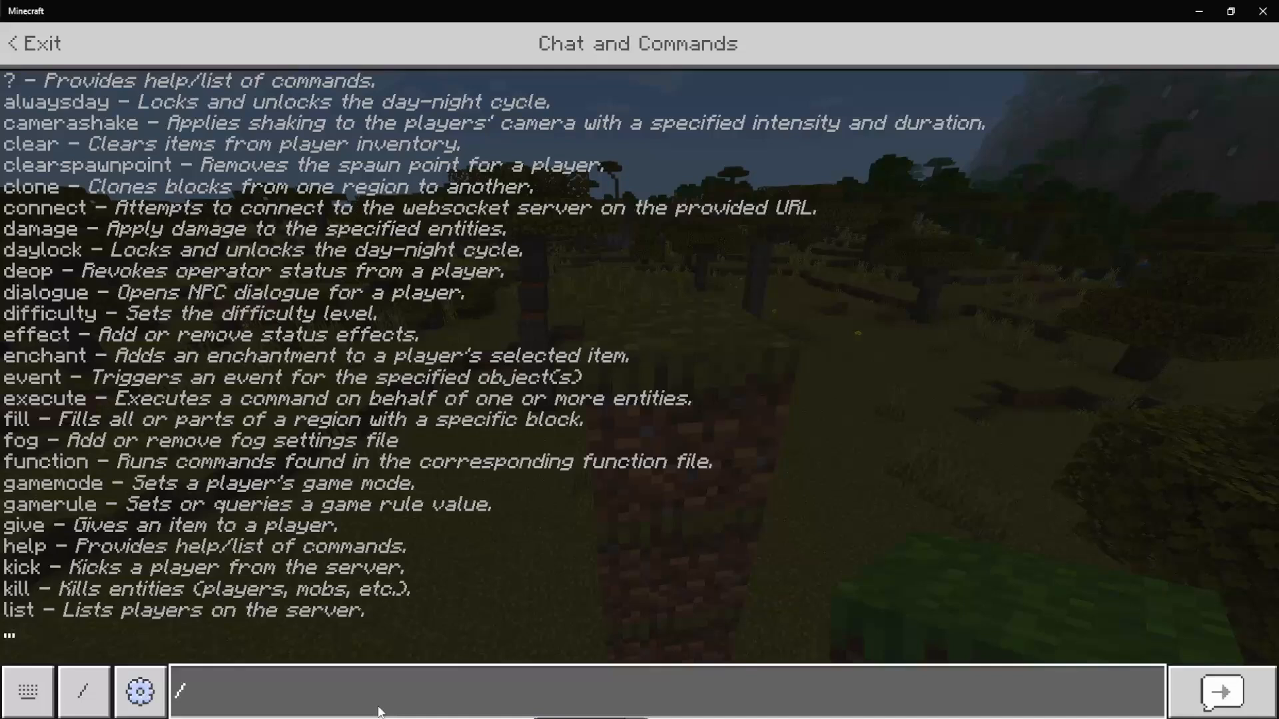
type("fill 432 67 -489")
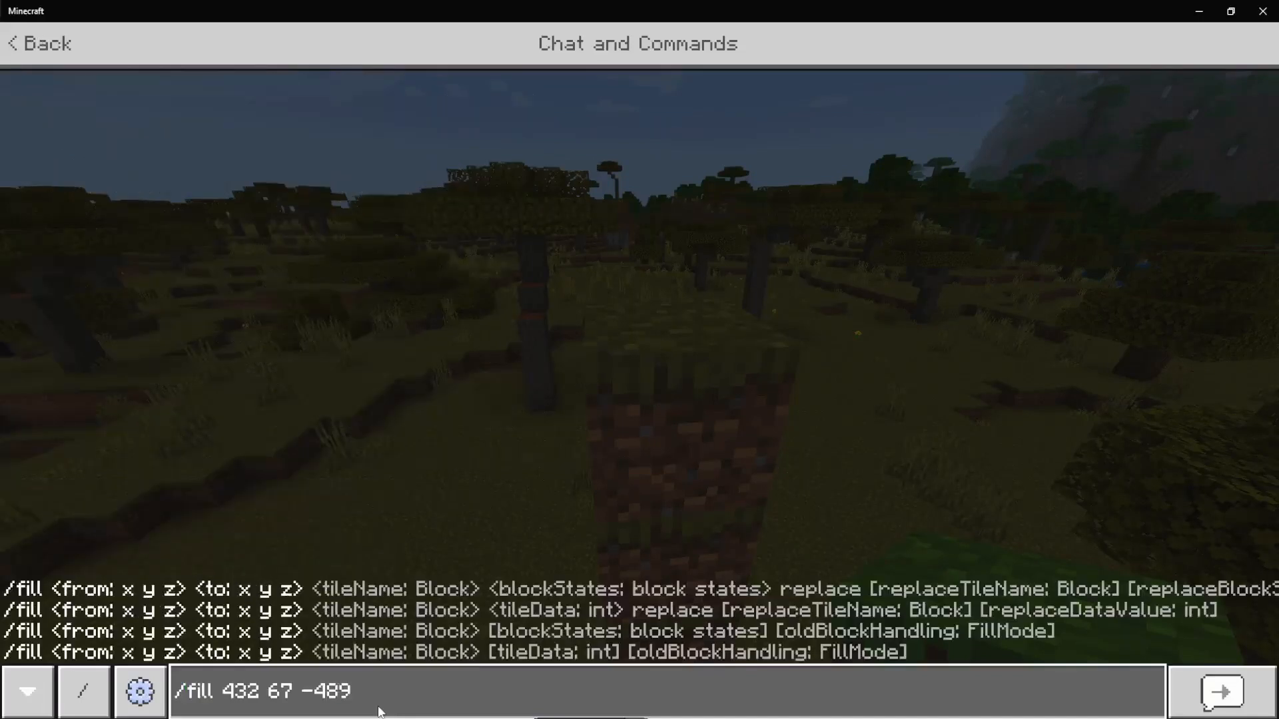
type("429 73")
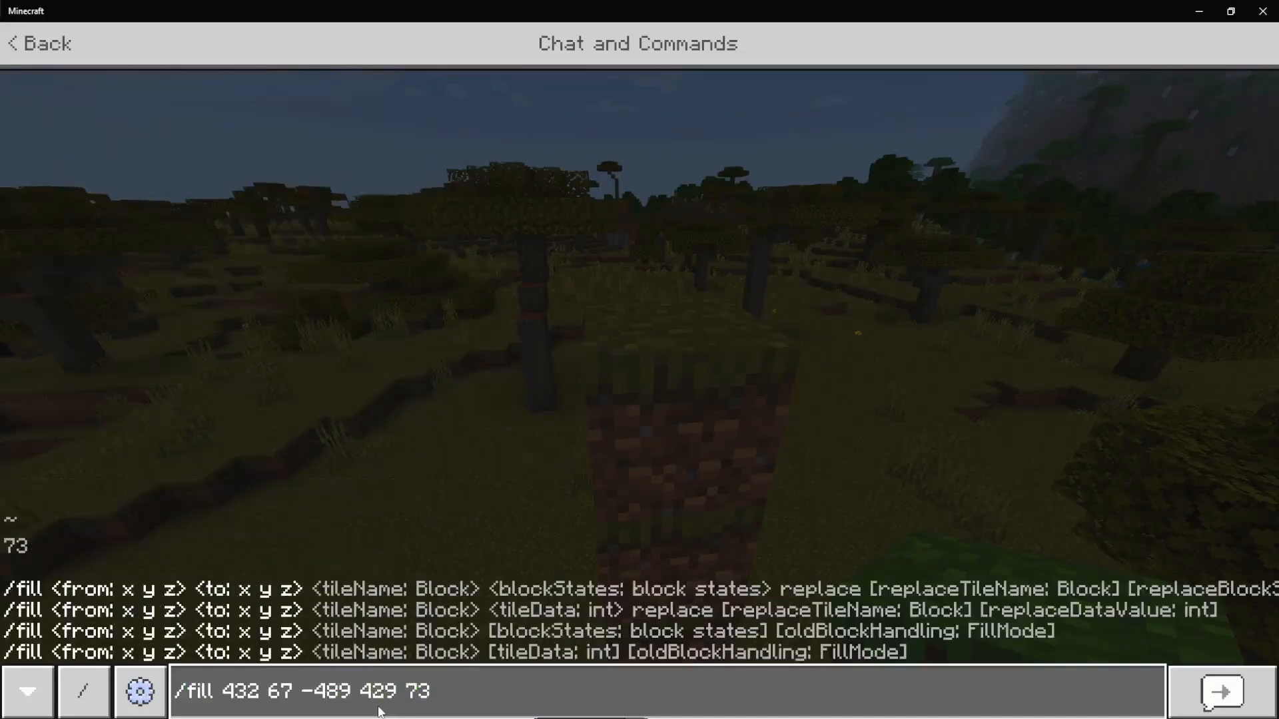
type("-492 stone")
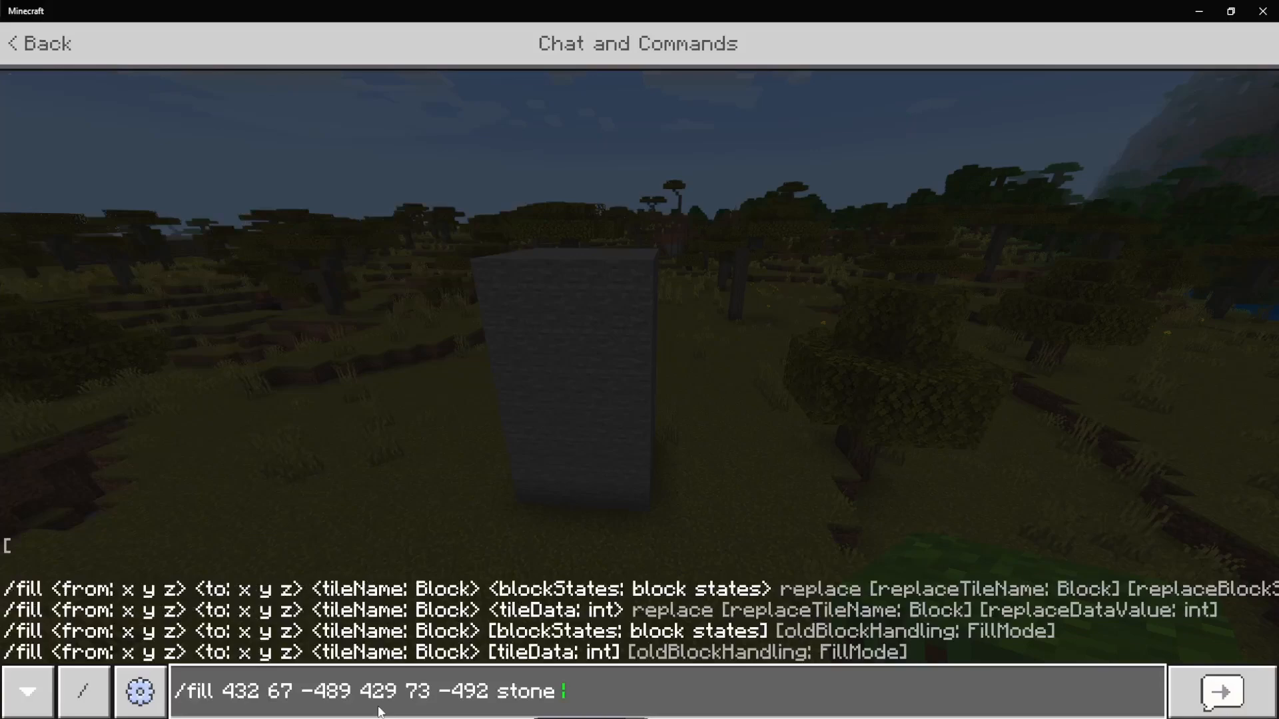
type("1")
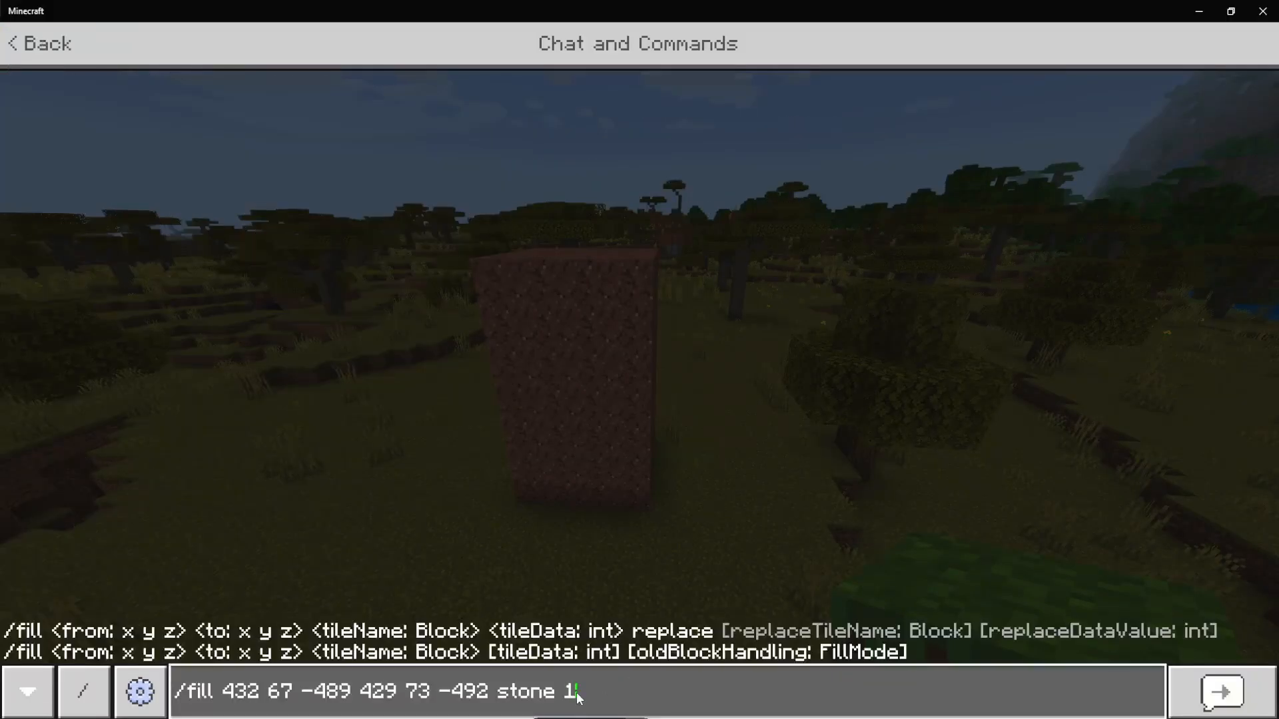
type("2")
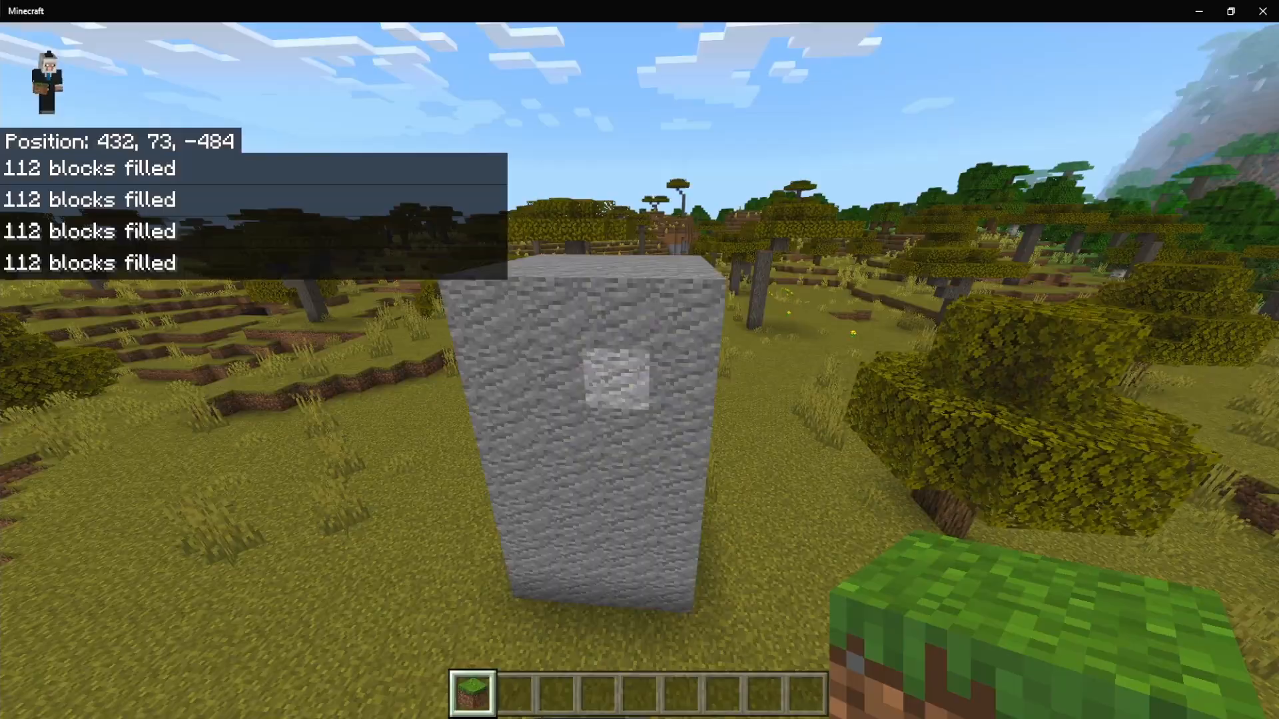
- Reopen chat beside the stone column to show the command list
key("t")
type("/")
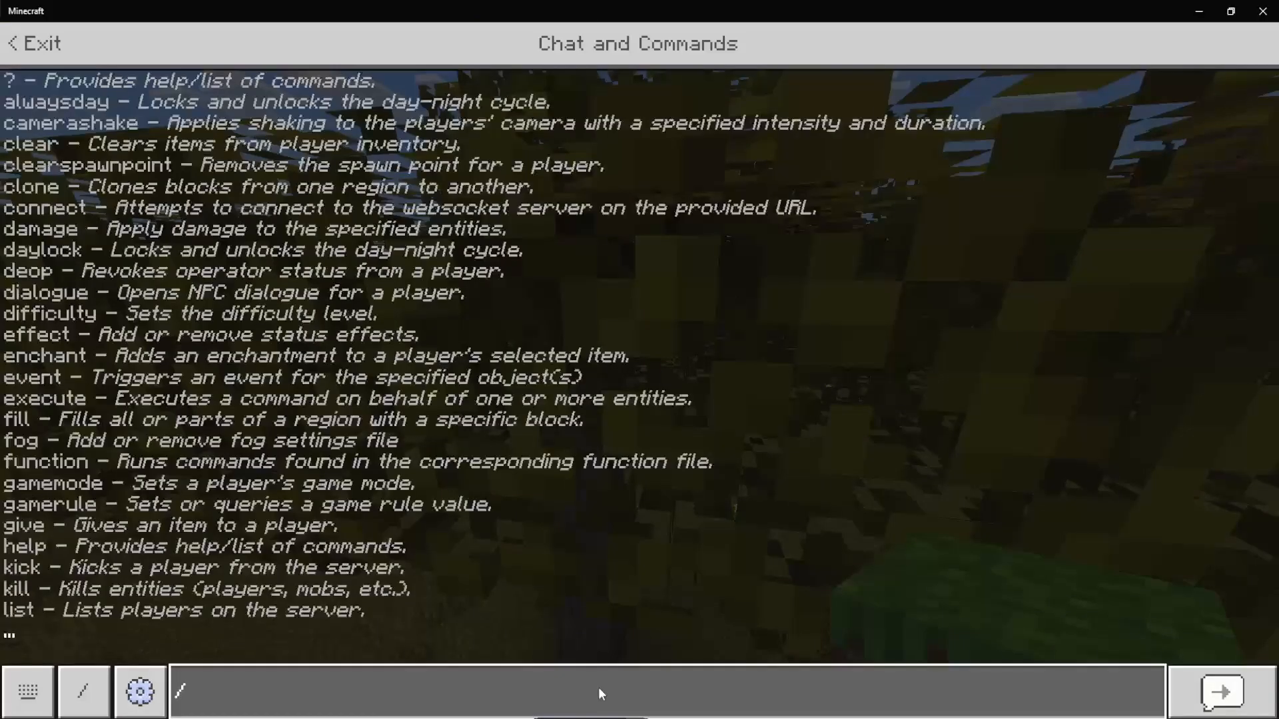
- Type /fill ~10 ~10 ~10 ~-10 ~-10 ~-10 diamond_block 0 replace leaves2
type("fill ~")
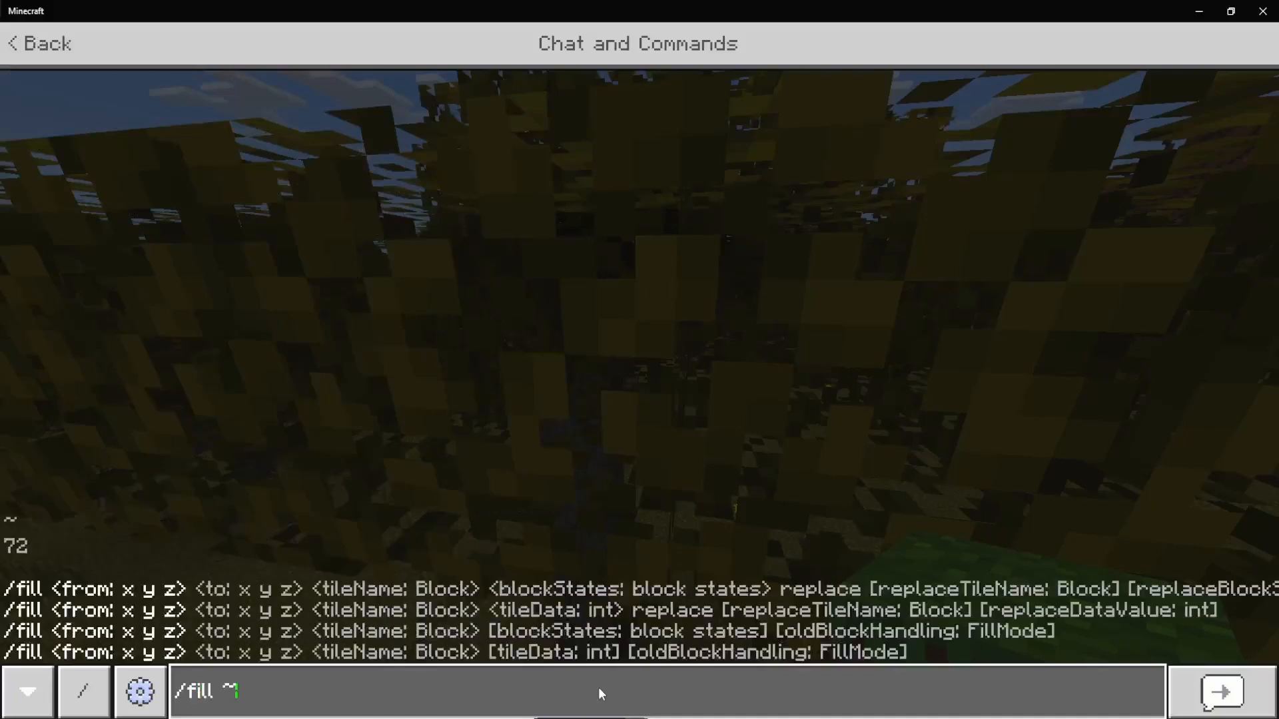
type("0 ~10 ~10")
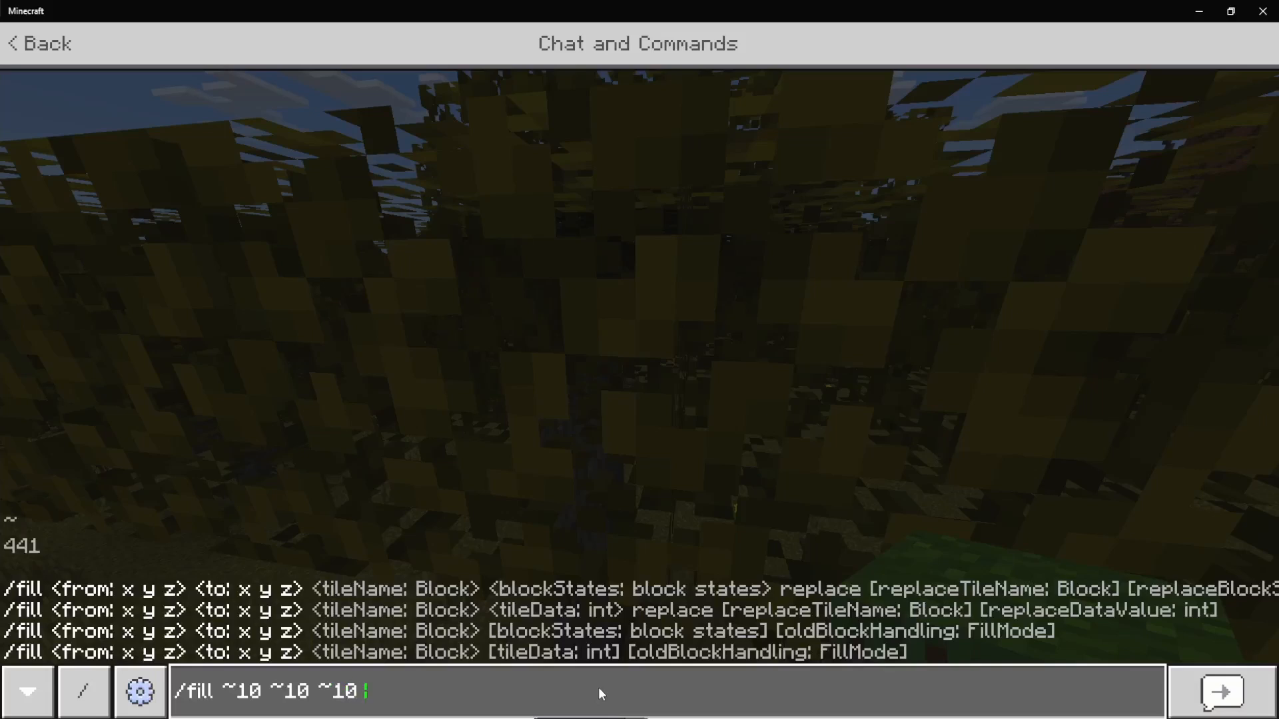
type("~-10 ~-10 ~")
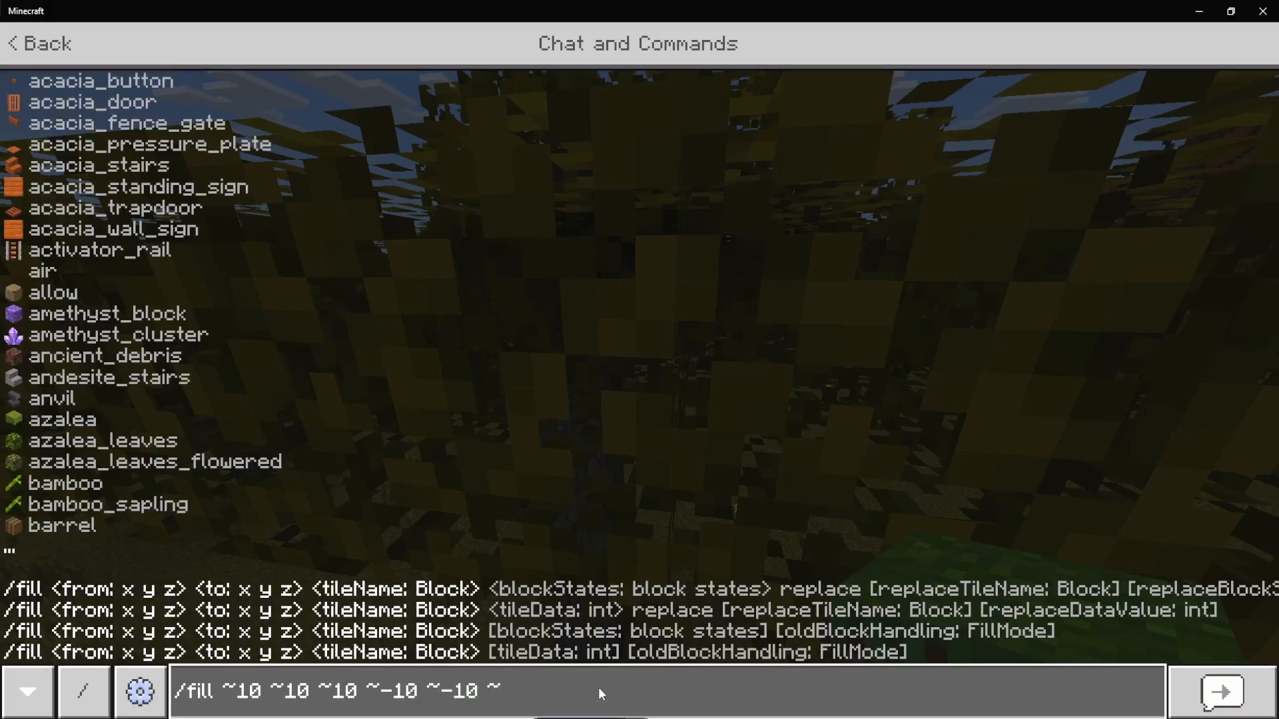
type("-10")
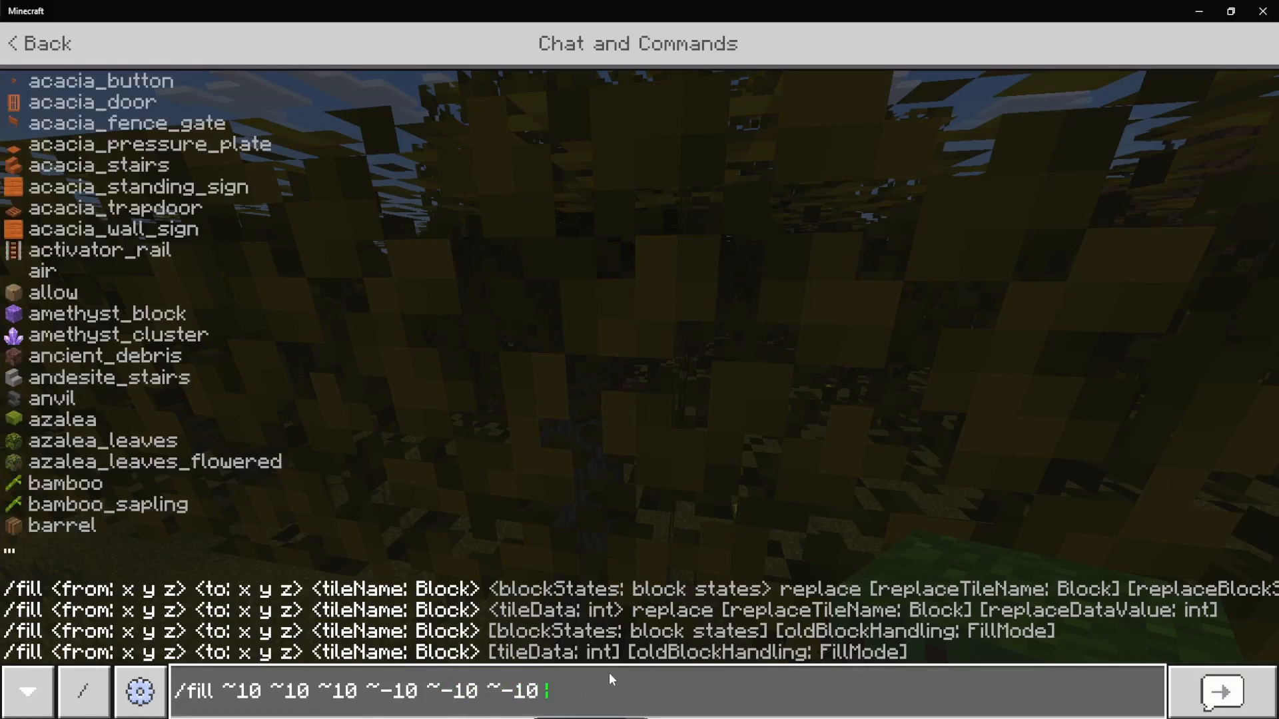
type("diamond_block 0")
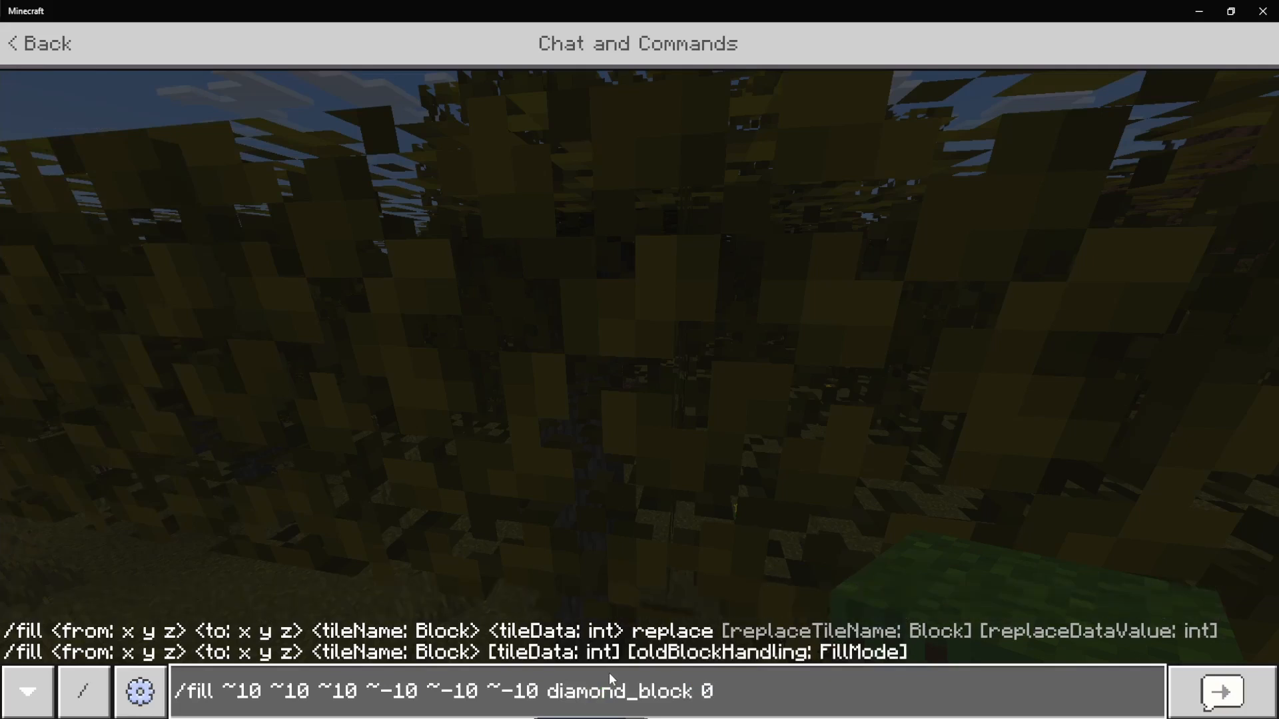
type("replace")
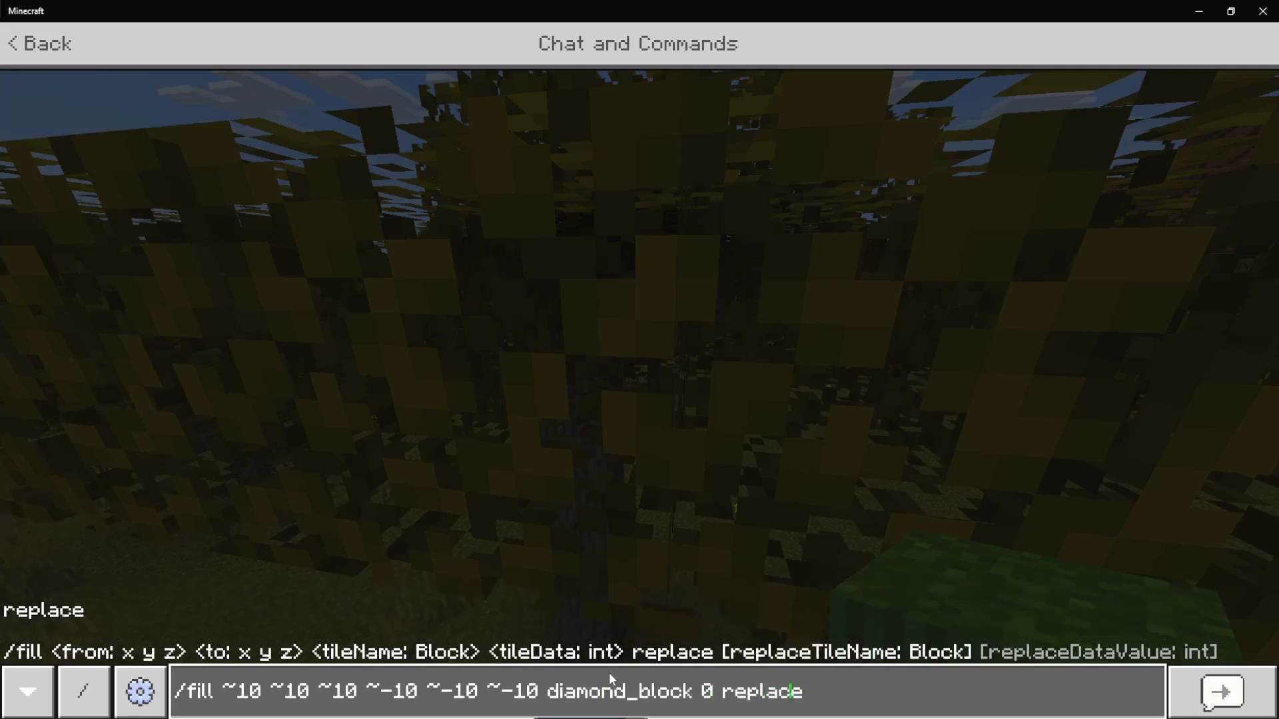
type("leaves")
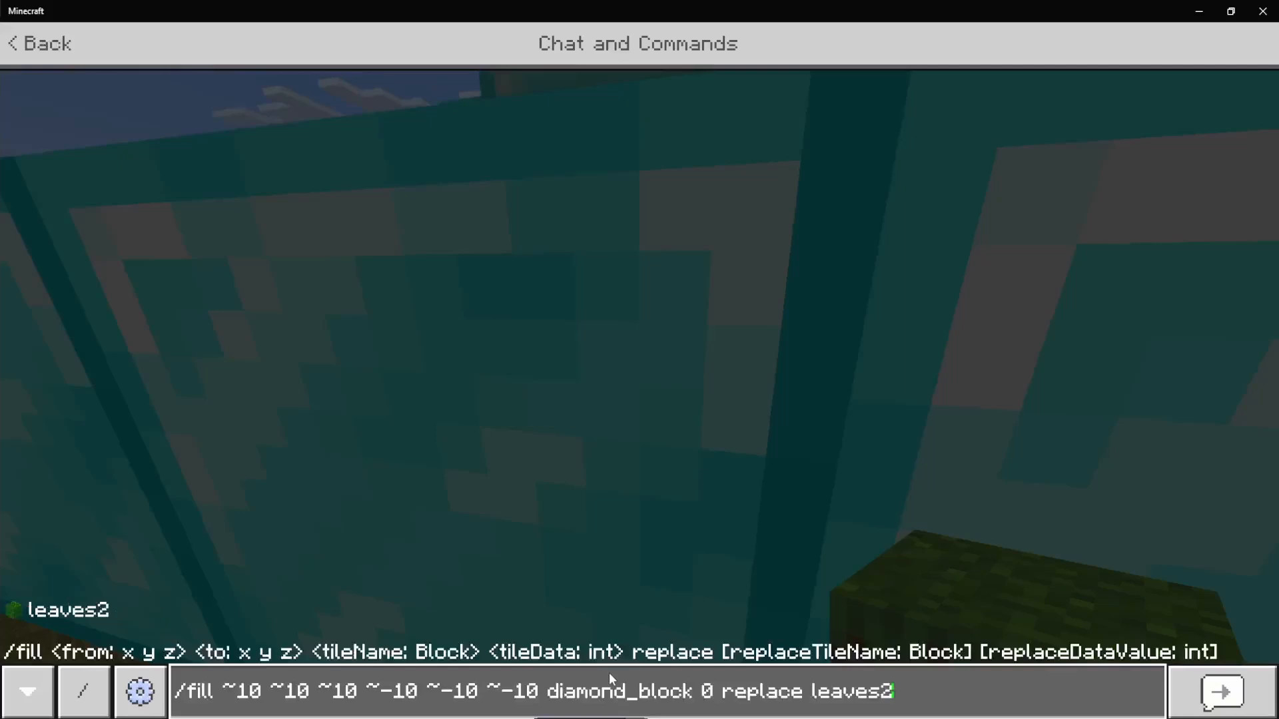
- Change the fill command's replace target from leaves2 to log for the trunk
type("23")
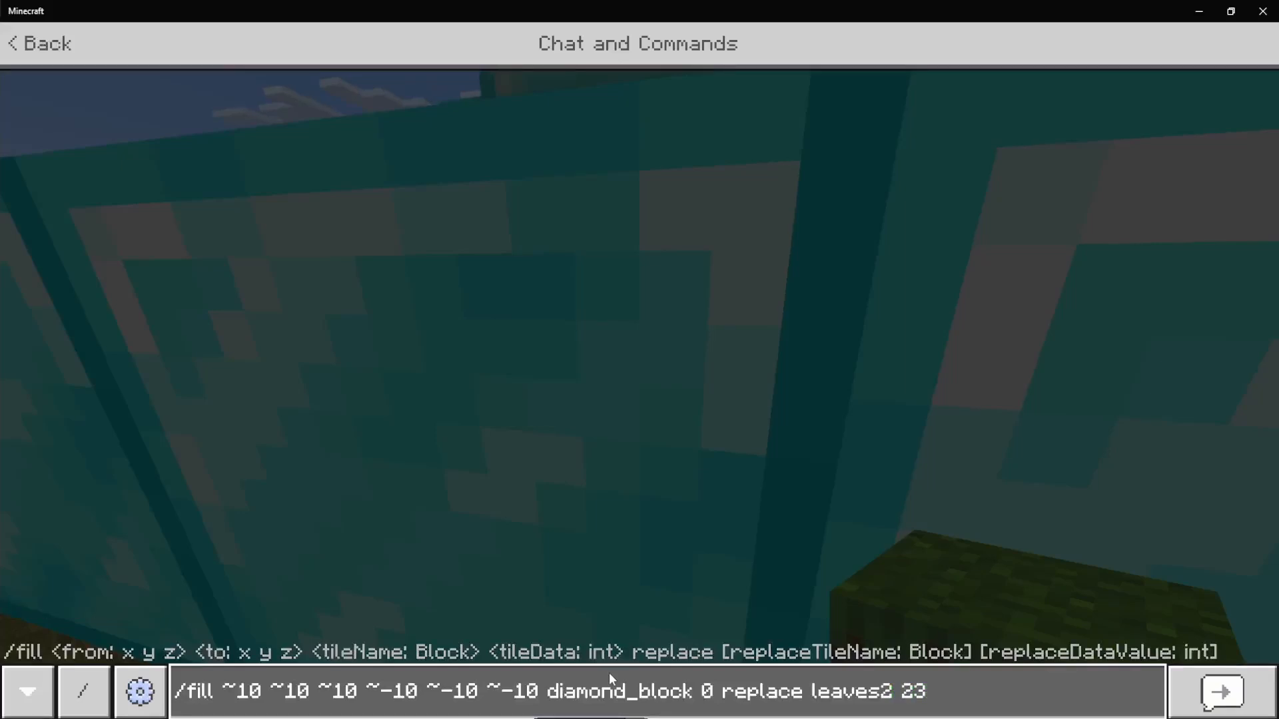
key("backspace")
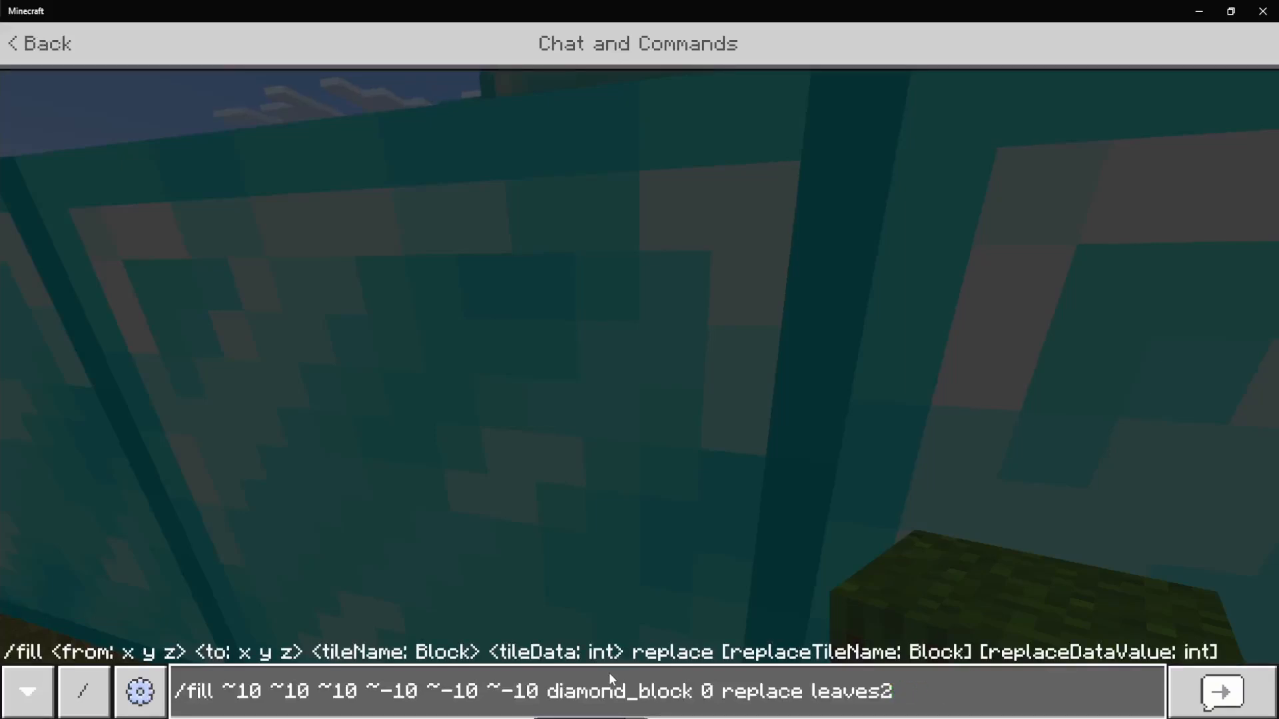
type("16")
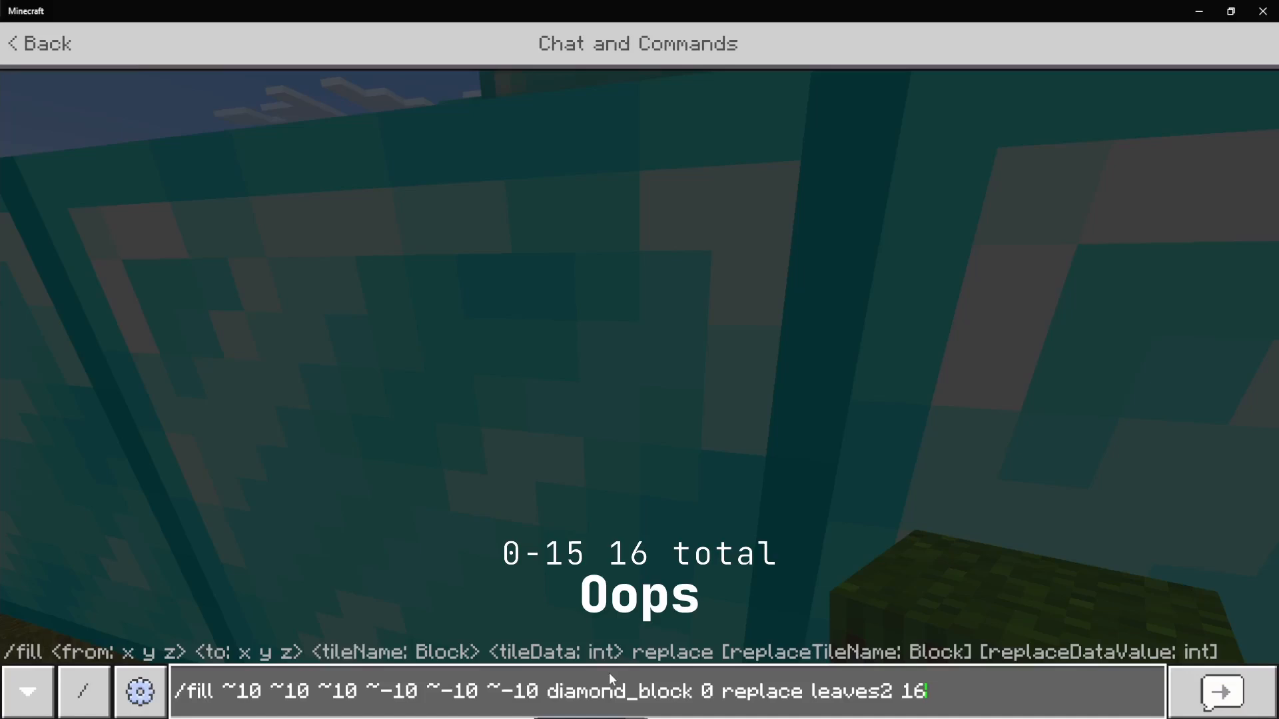
key("BackSpace")
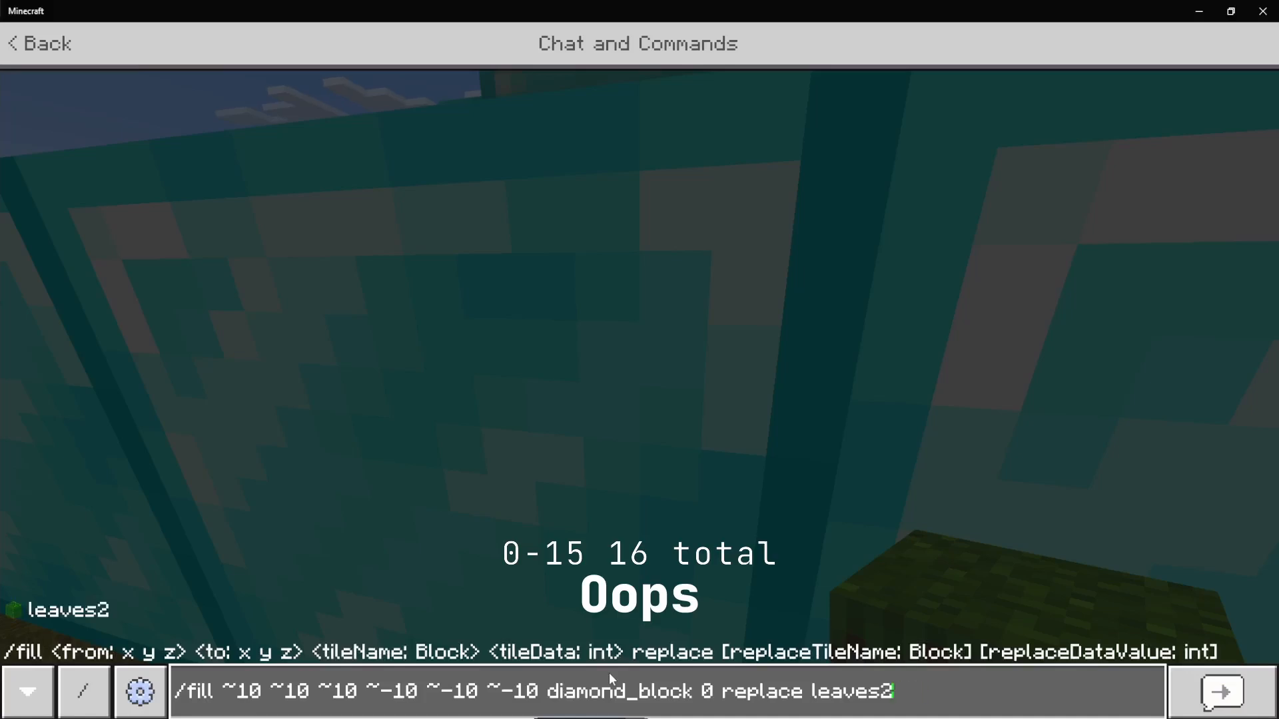
key("backspace")
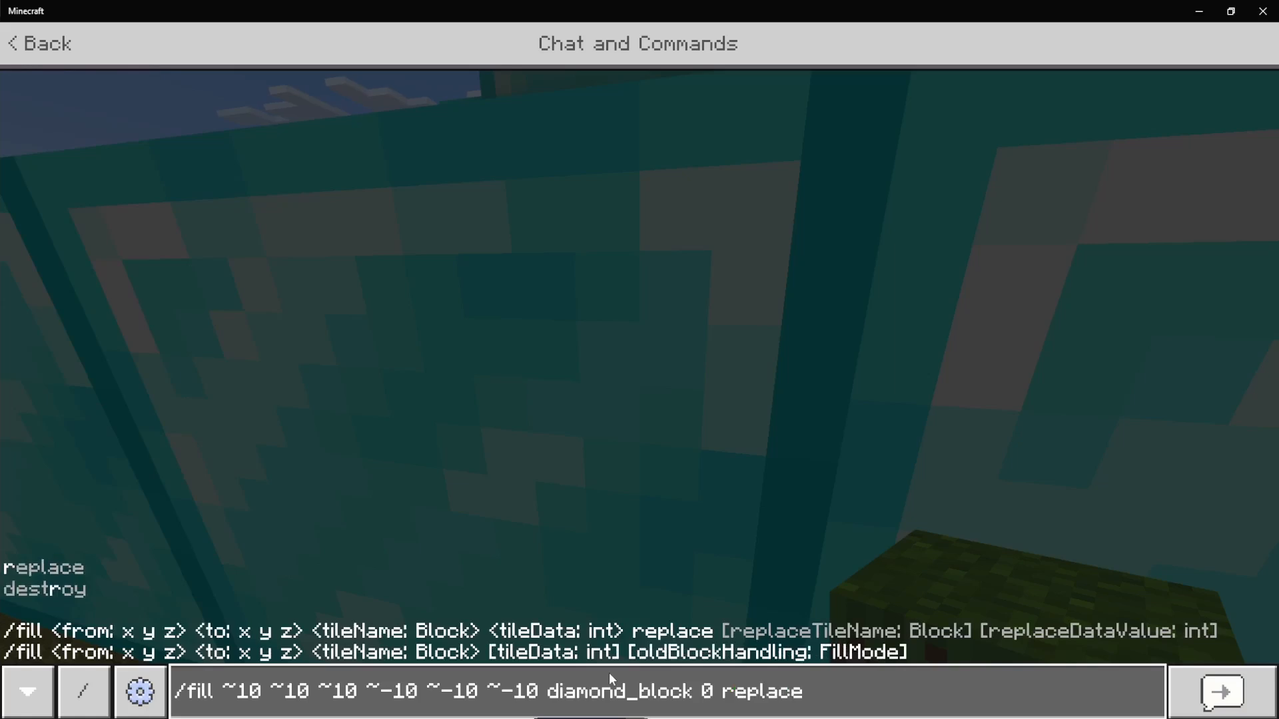
type("log")
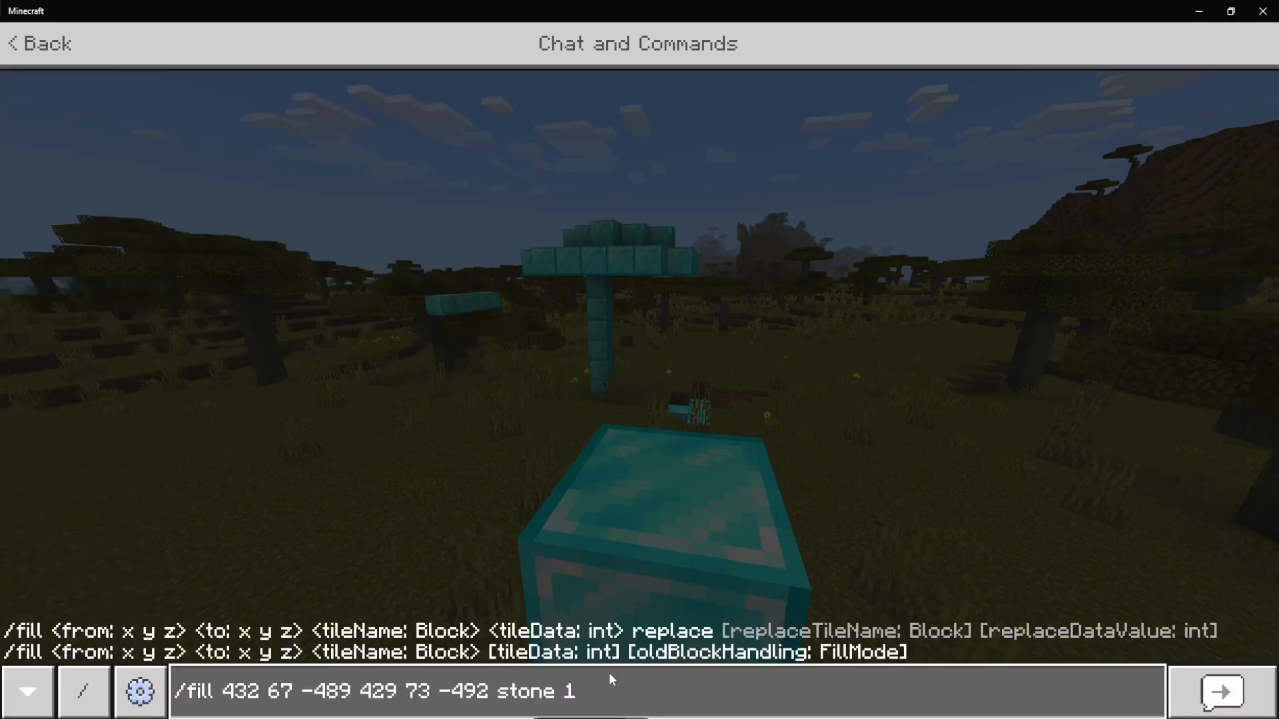
- Teleport to 437.55 71.00 -474.53 facing 442.40 70.52 -461.00 to view the tree
type("/tp 437.55 71.00 -474.53 facing 442.40 70.52 -461.00")
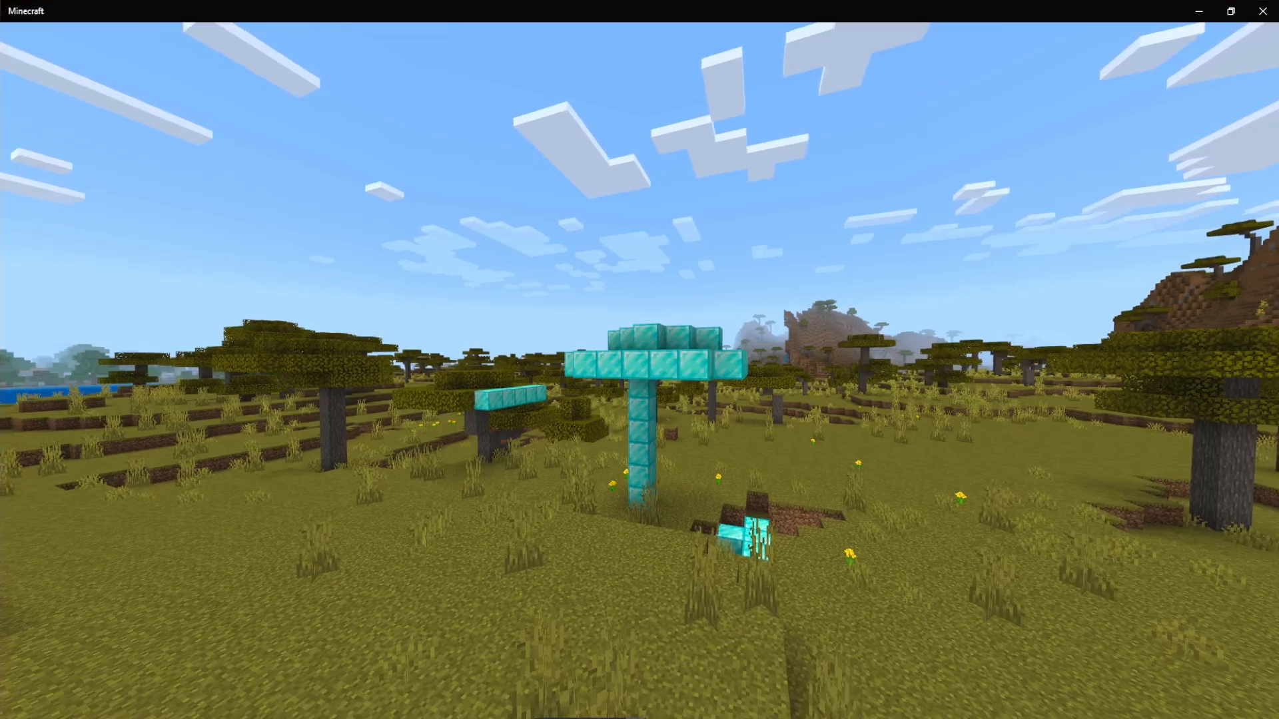
mouse_move(639, 359)
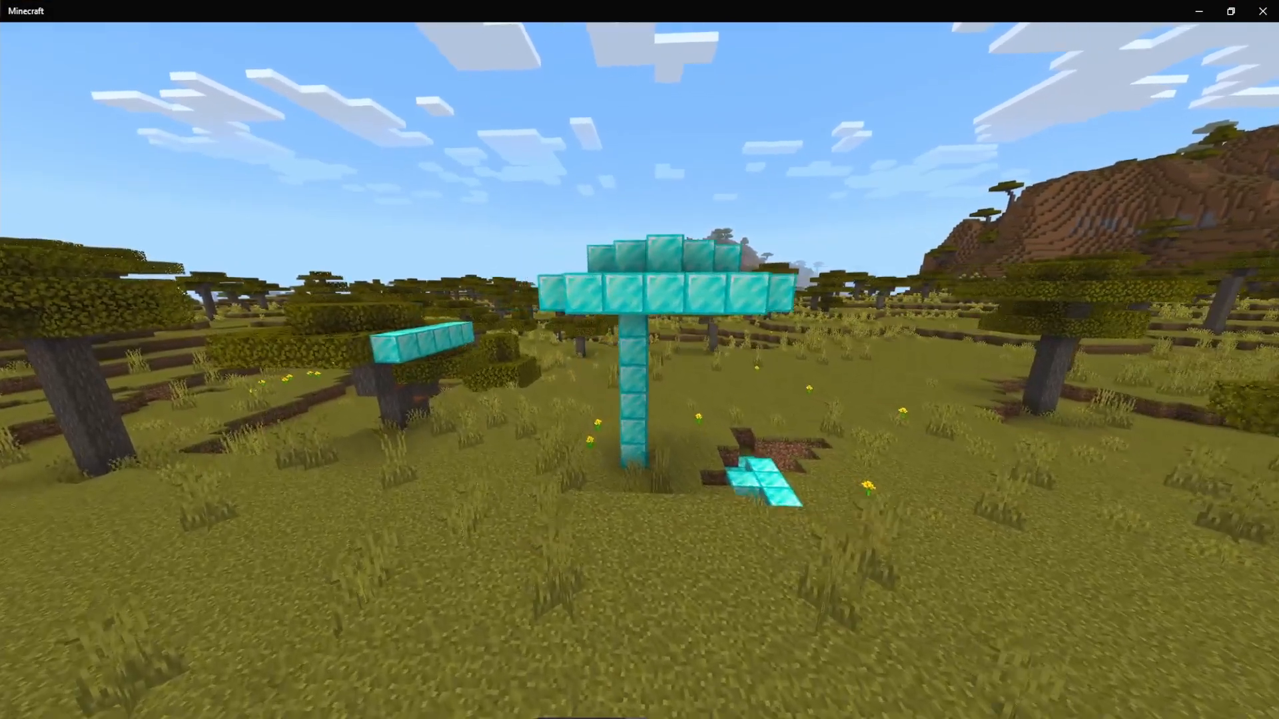